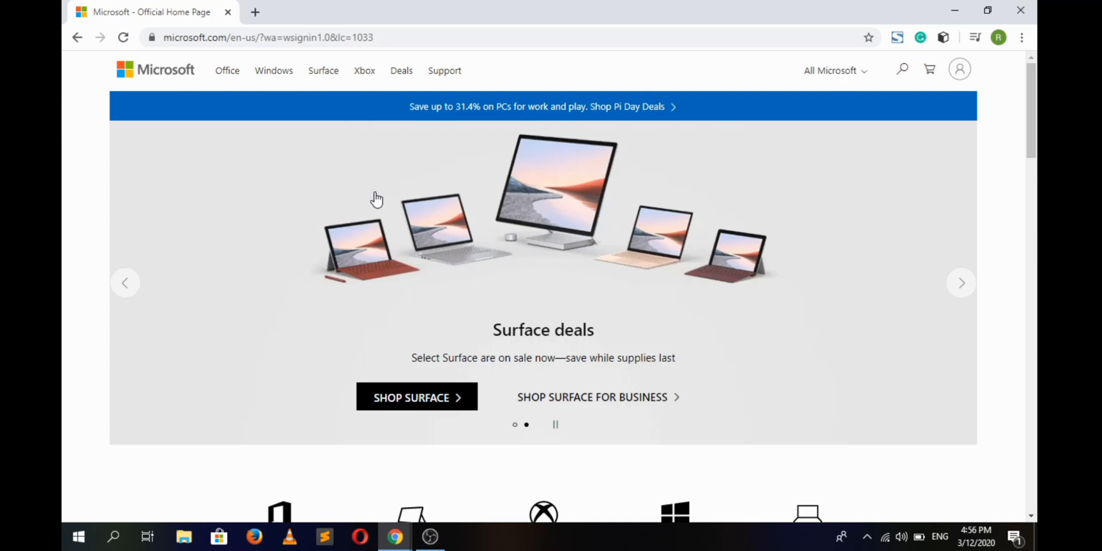
mouse_move(710, 164)
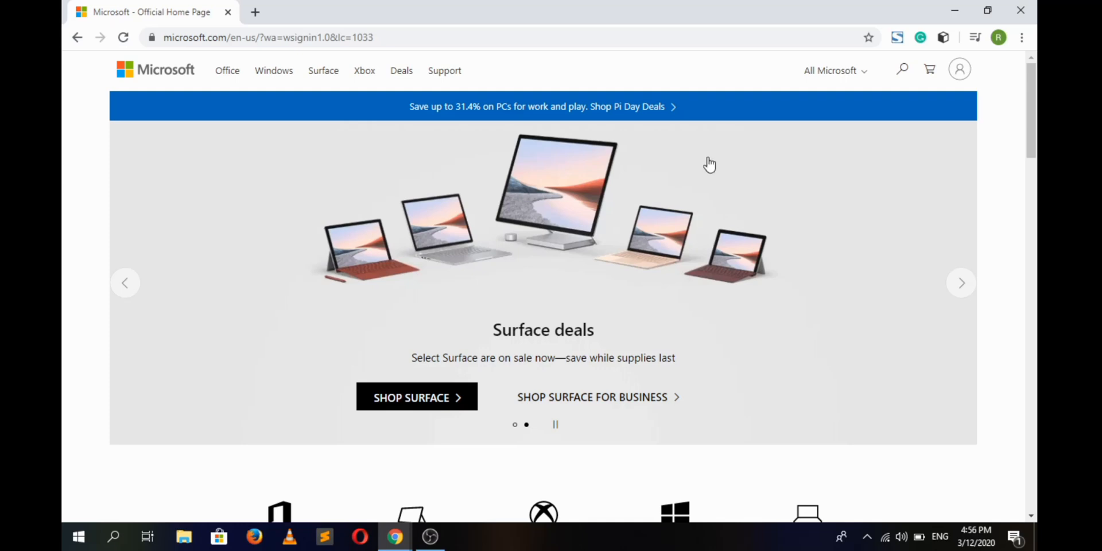
mouse_move(973, 75)
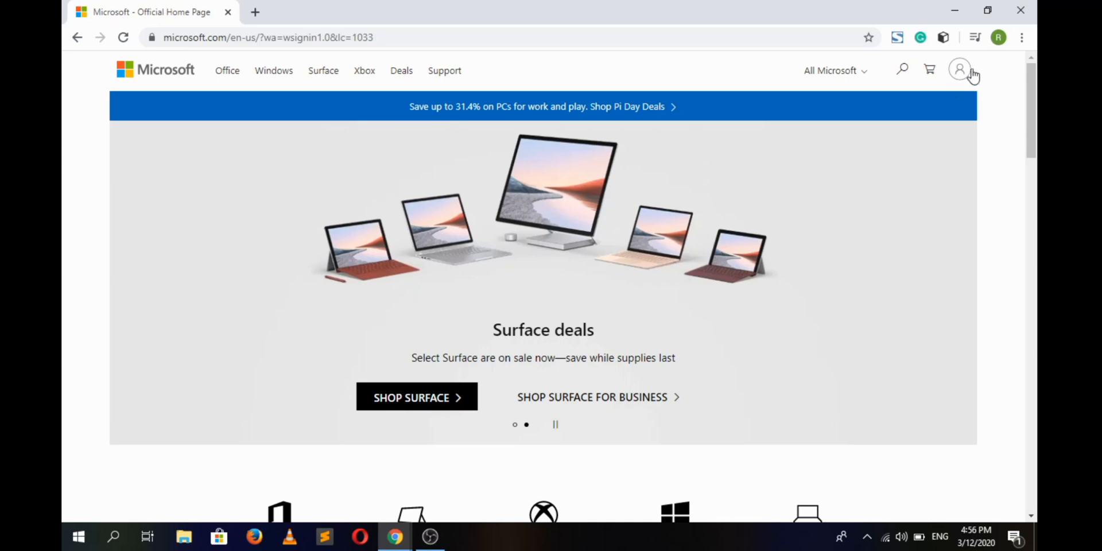
Show the signed-in account flyout from the profile icon on microsoft.com
left_click(959, 70)
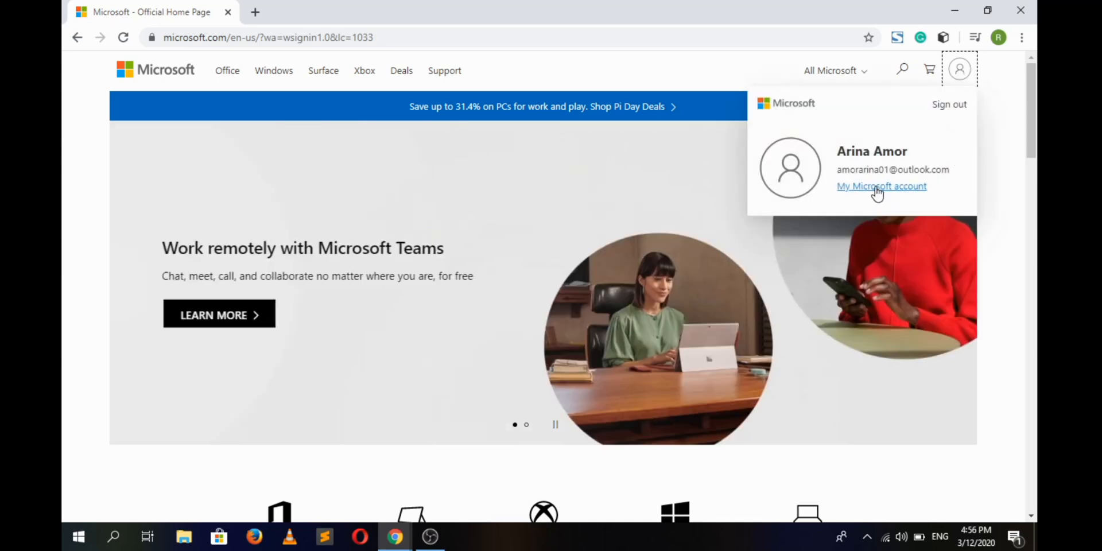
Go to My Microsoft account and choose Change password under More actions
left_click(882, 186)
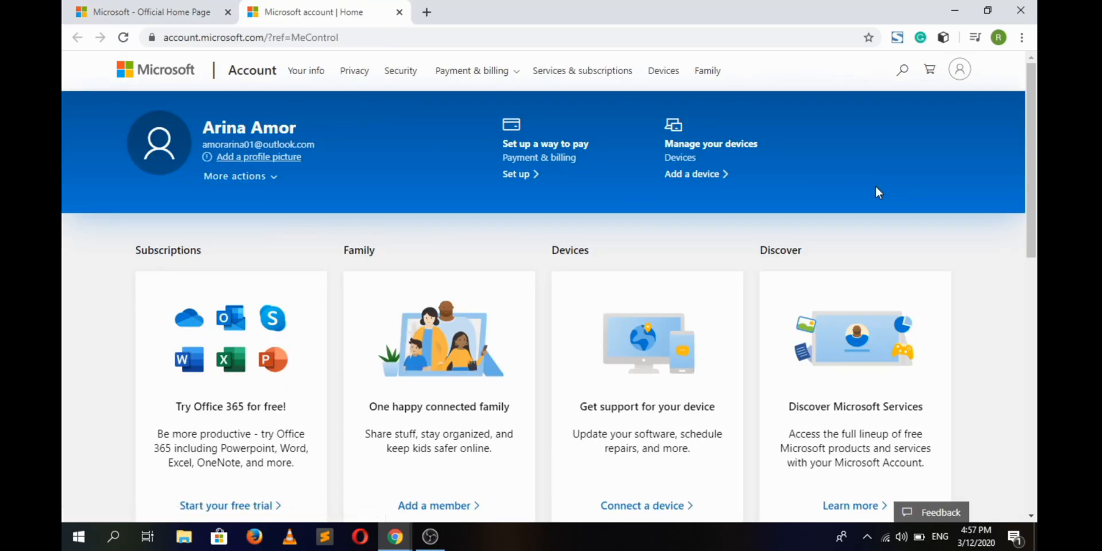
mouse_move(236, 130)
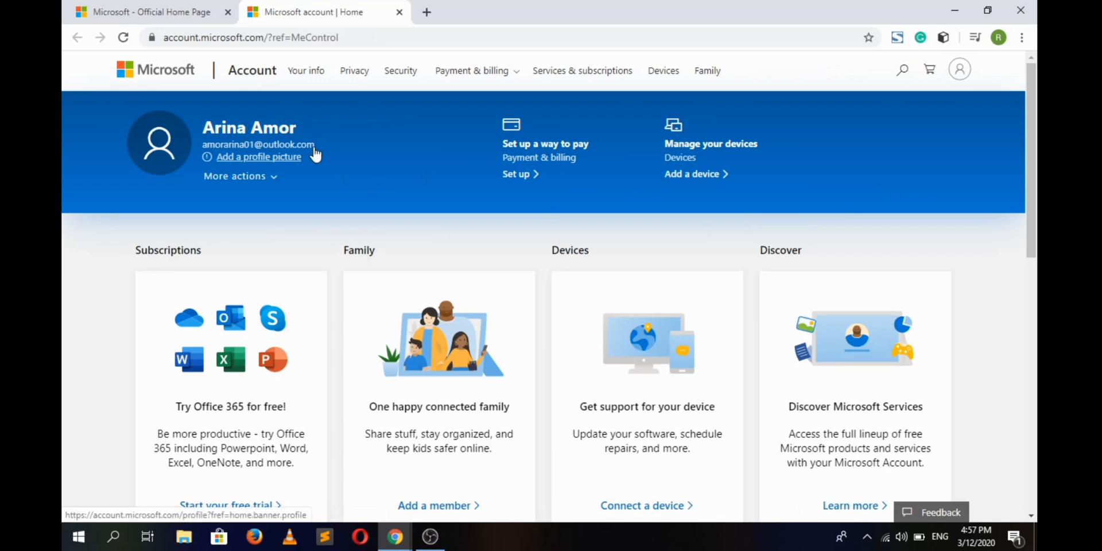
mouse_move(337, 108)
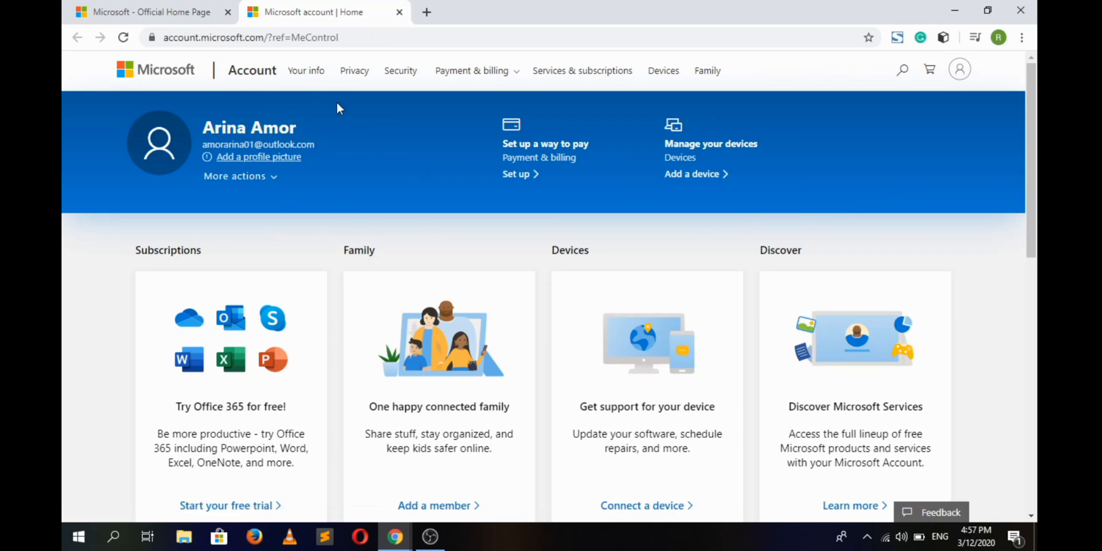
mouse_move(251, 188)
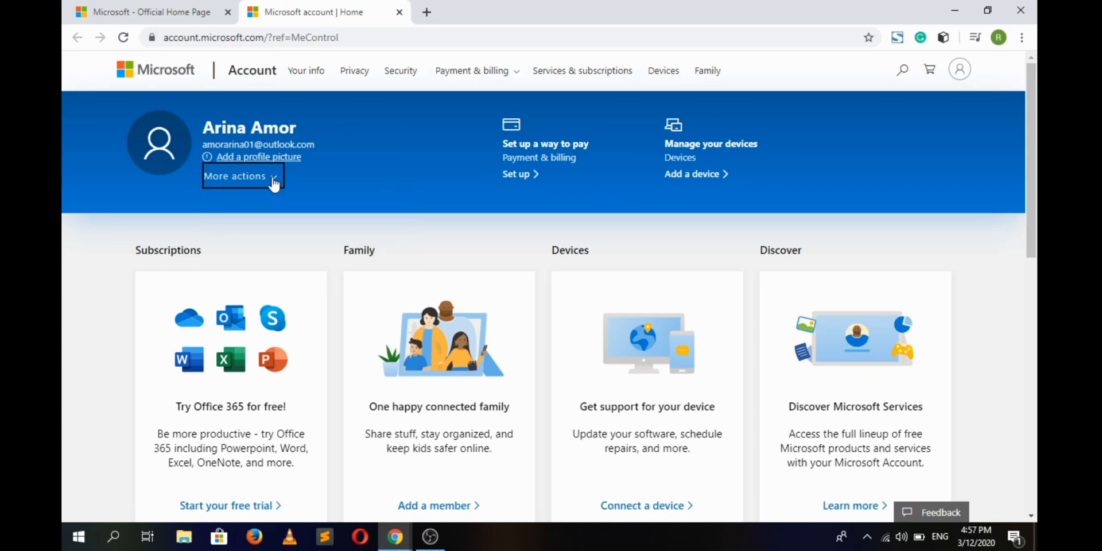
left_click(239, 175)
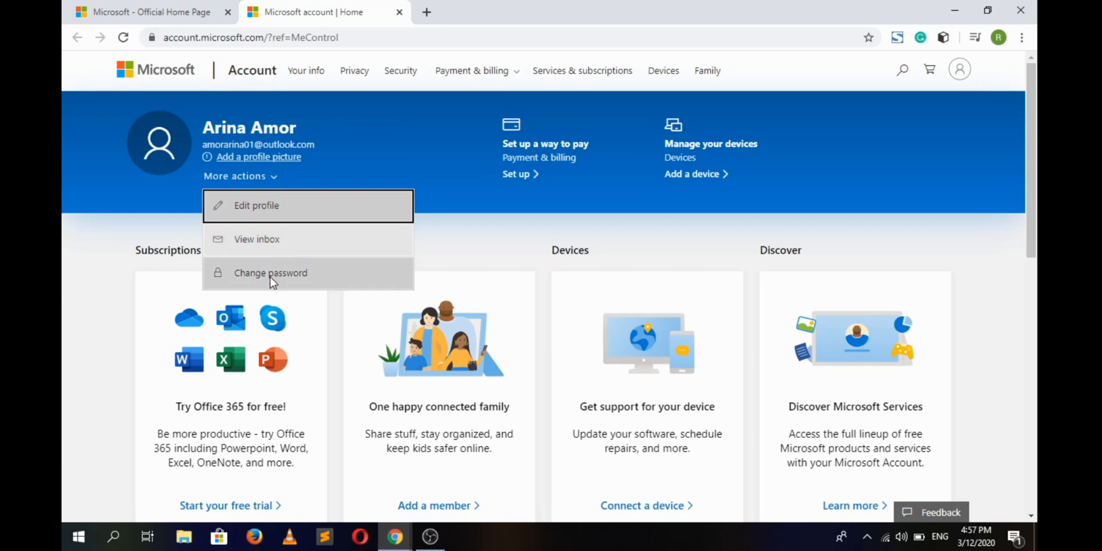
left_click(271, 273)
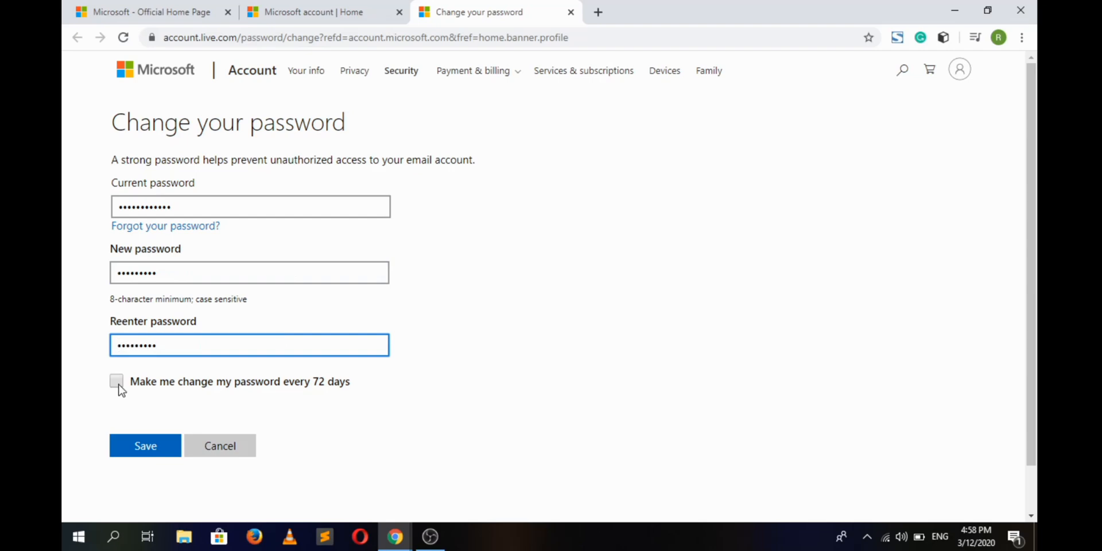
Save the new password with the 72-day change requirement left off and sign in to confirm
left_click(116, 381)
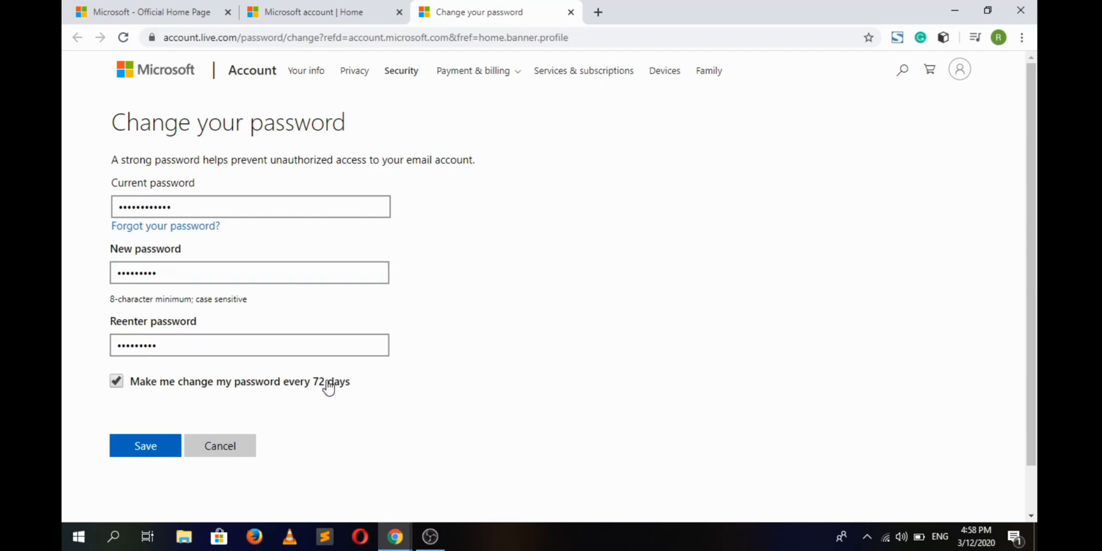
left_click(116, 381)
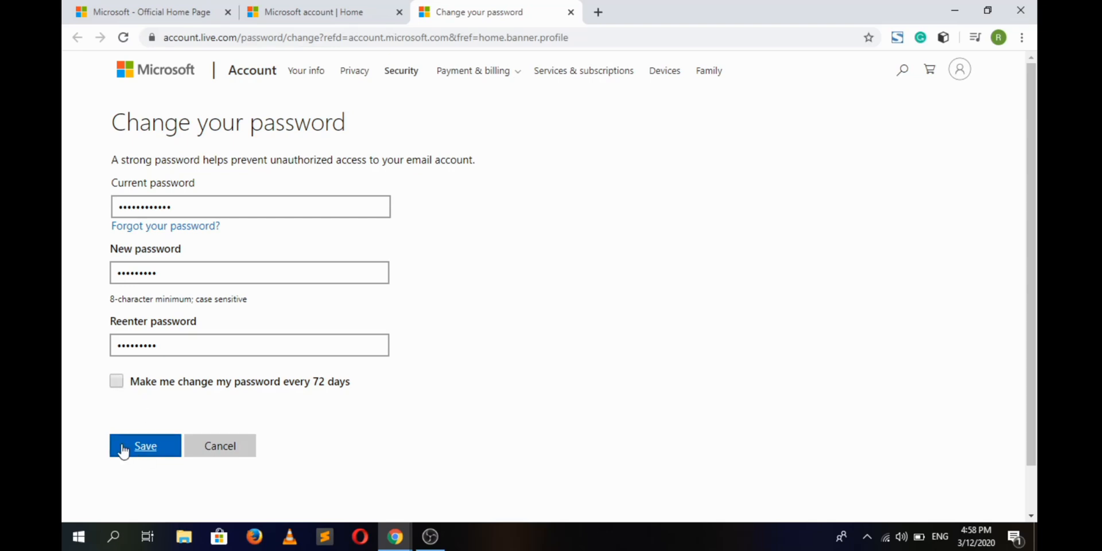
left_click(145, 445)
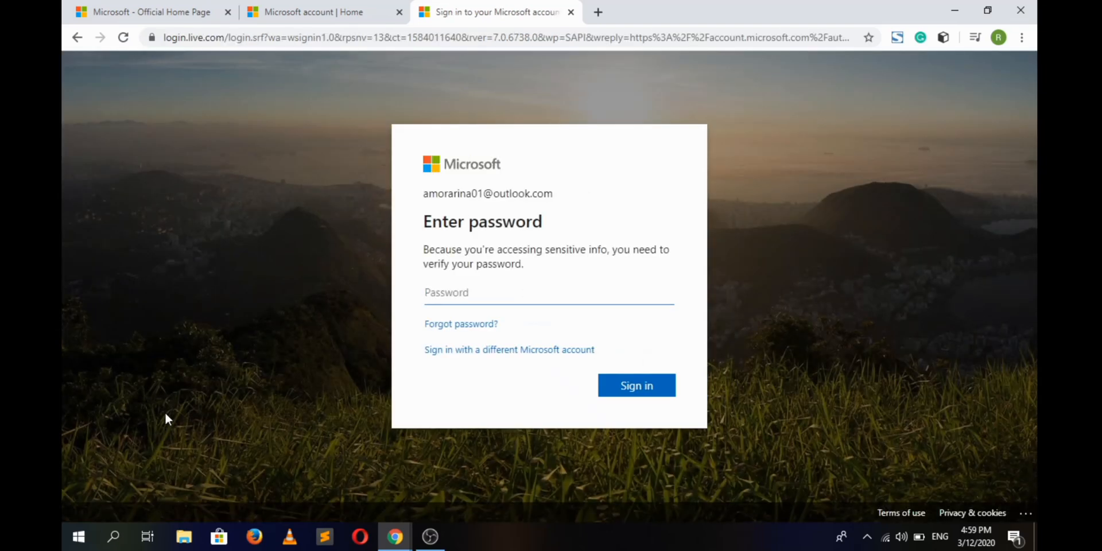
left_click(635, 386)
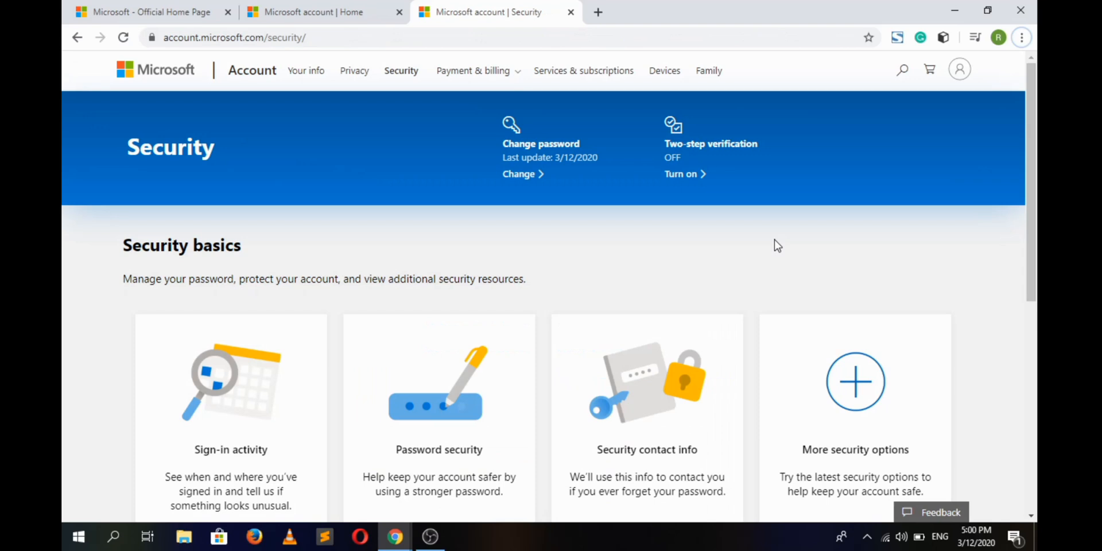